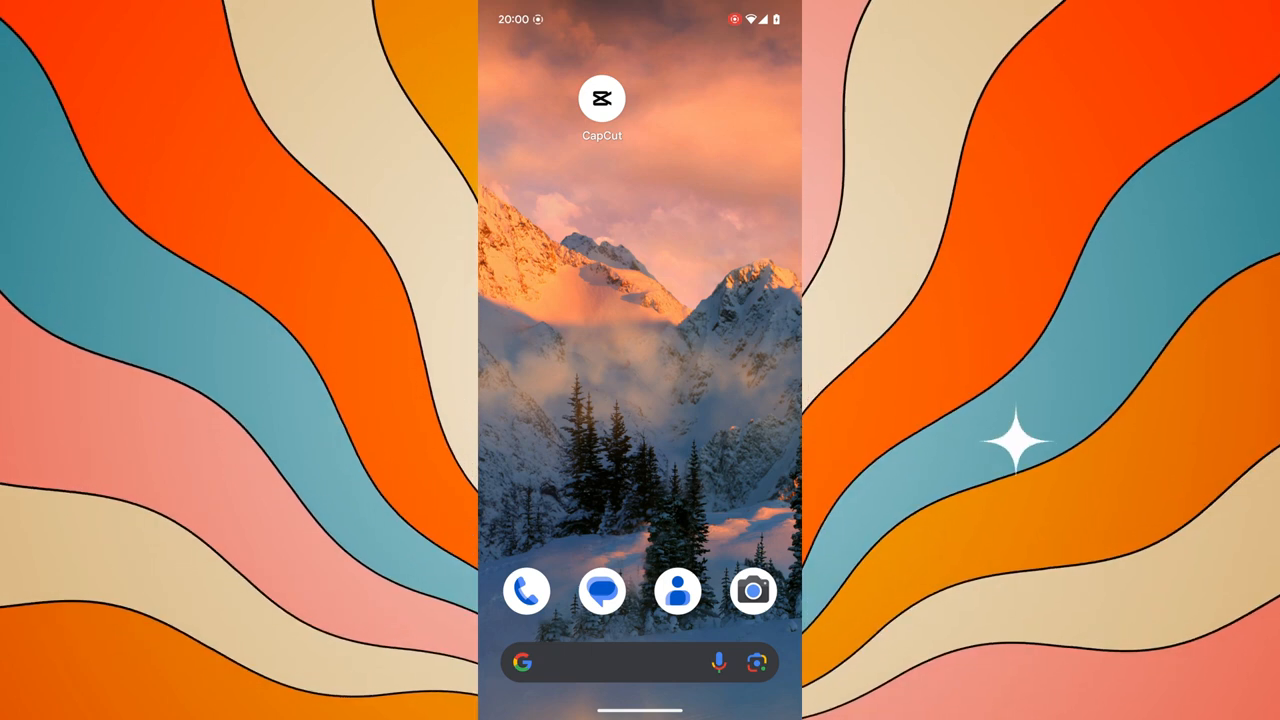
# Launch CapCut and create a new project with the rabbit-on-motorcycle clip.
pyautogui.click(601, 98)
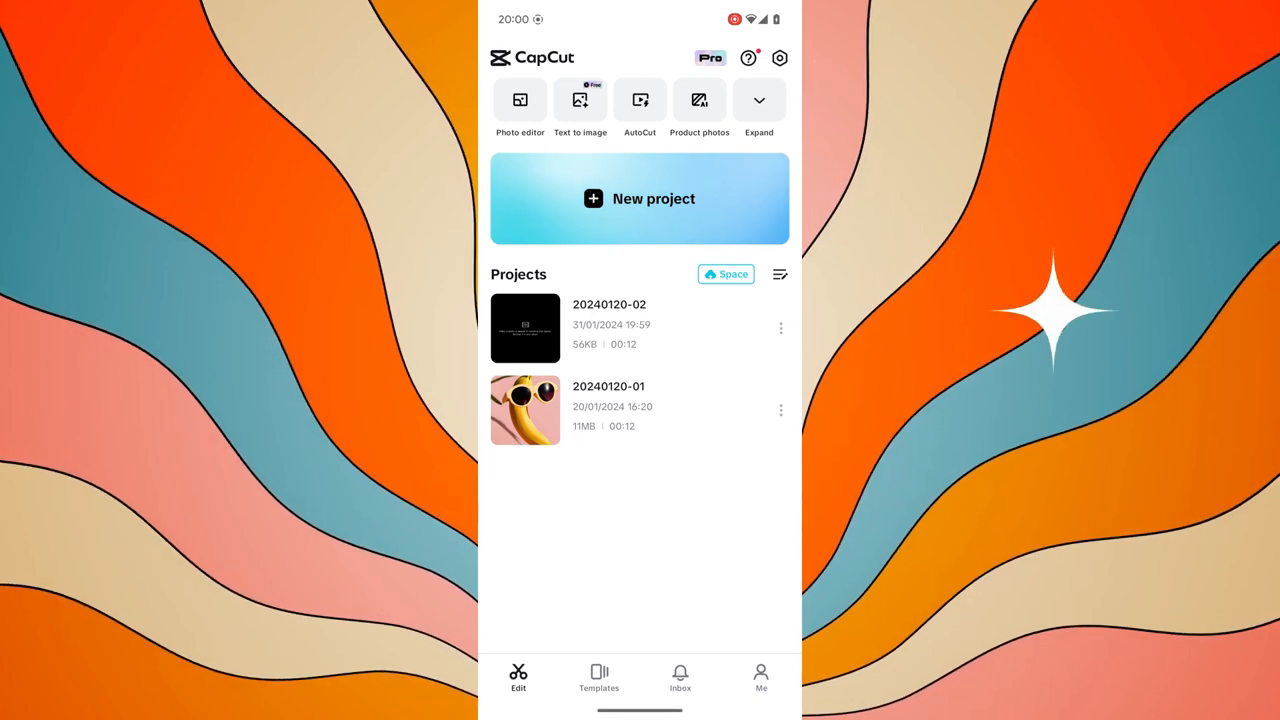
pyautogui.click(640, 198)
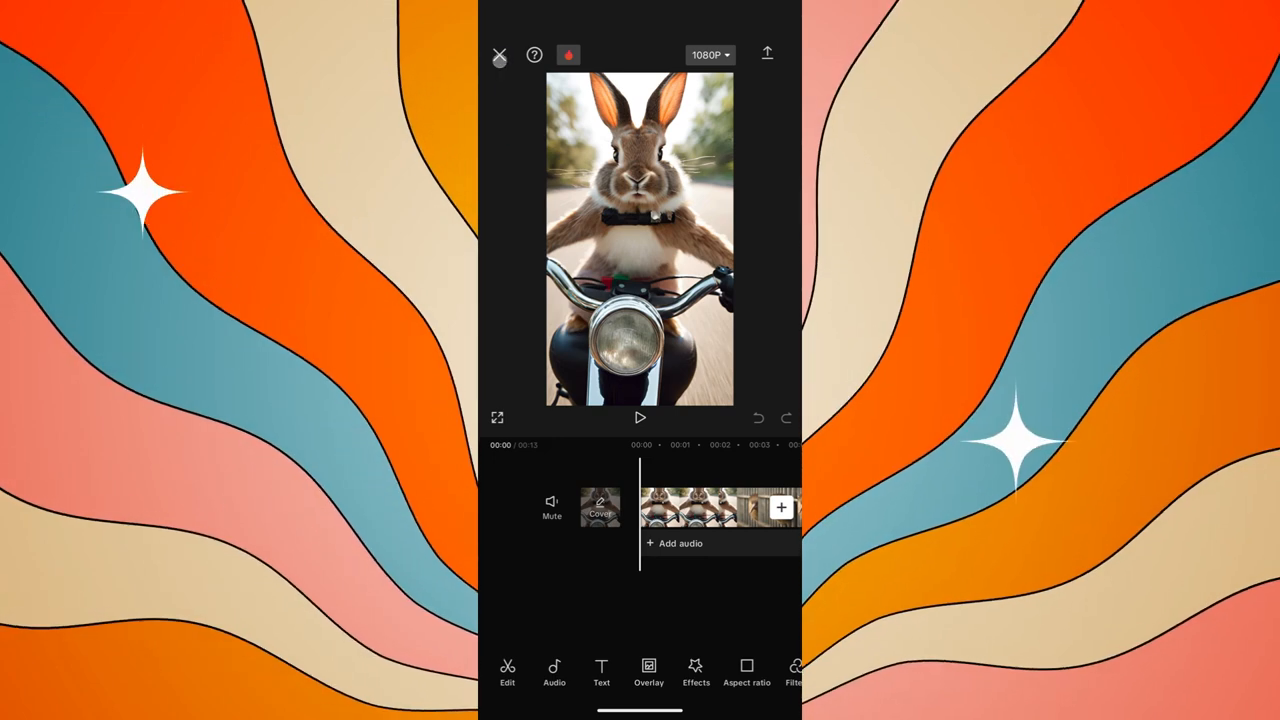
pyautogui.click(499, 55)
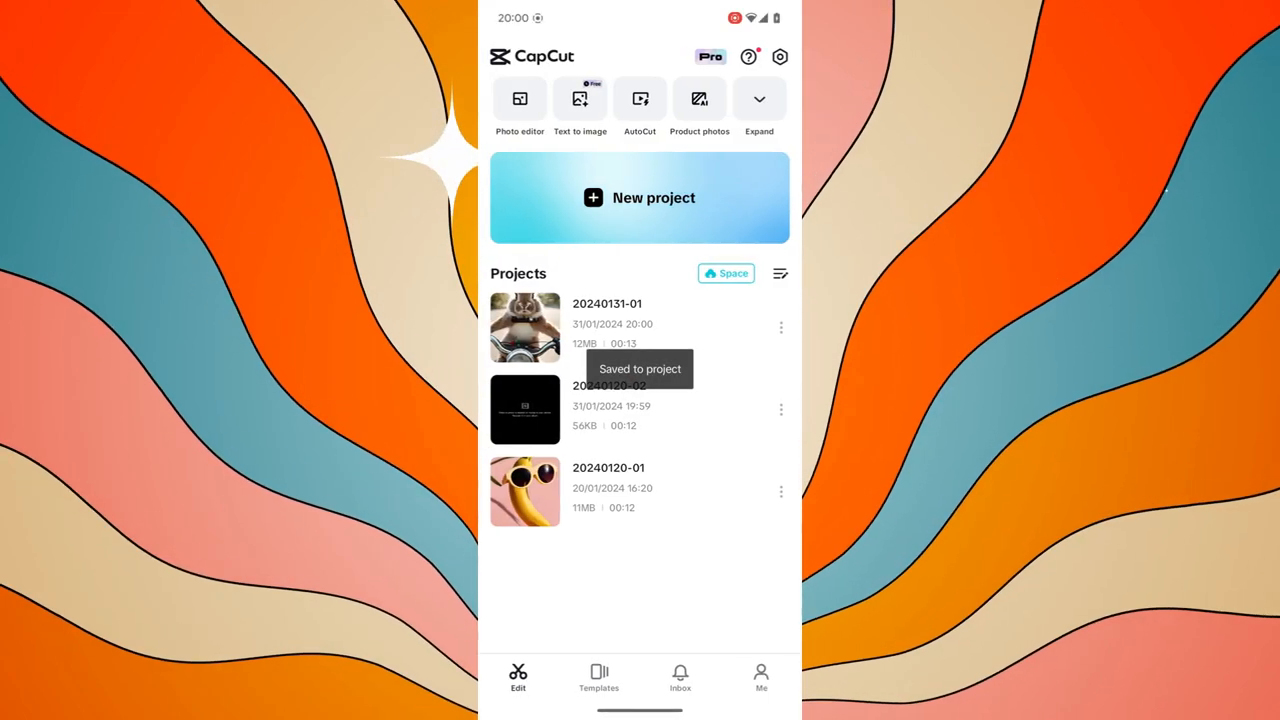
pyautogui.click(525, 327)
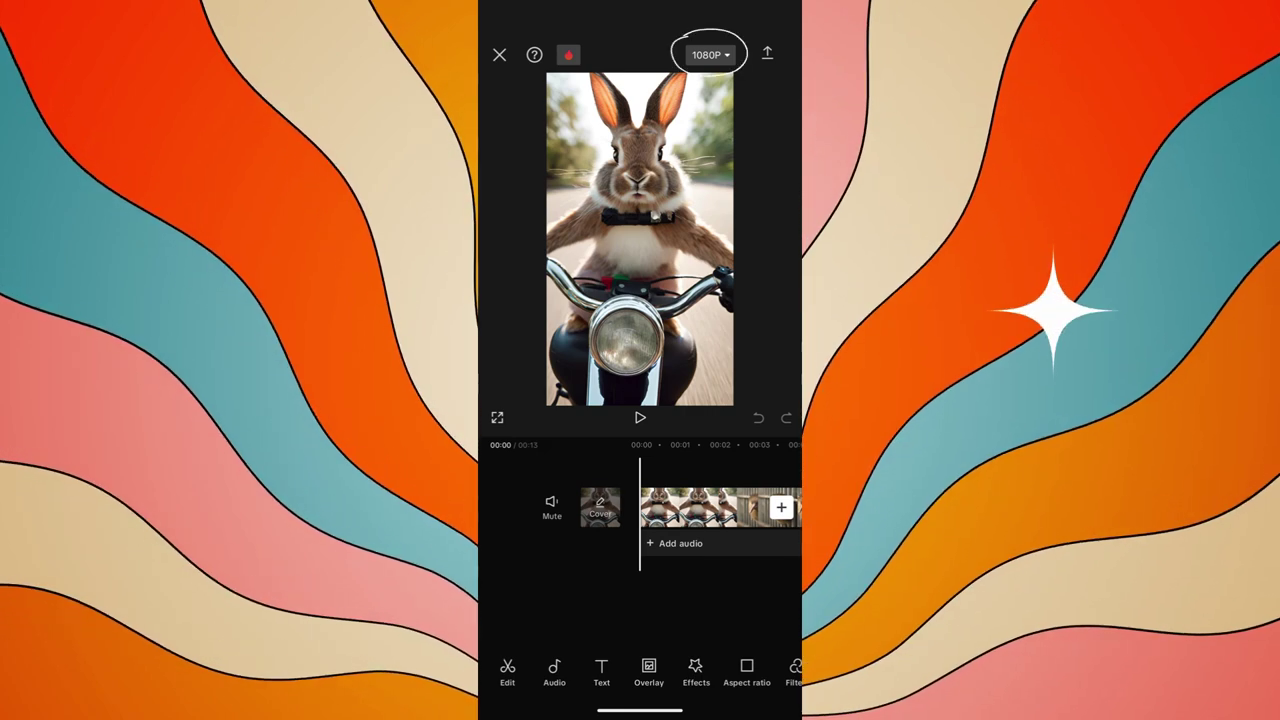
# Review export quality sliders and leave them at 1080p, 30 fps and recommended bitrate.
pyautogui.click(709, 54)
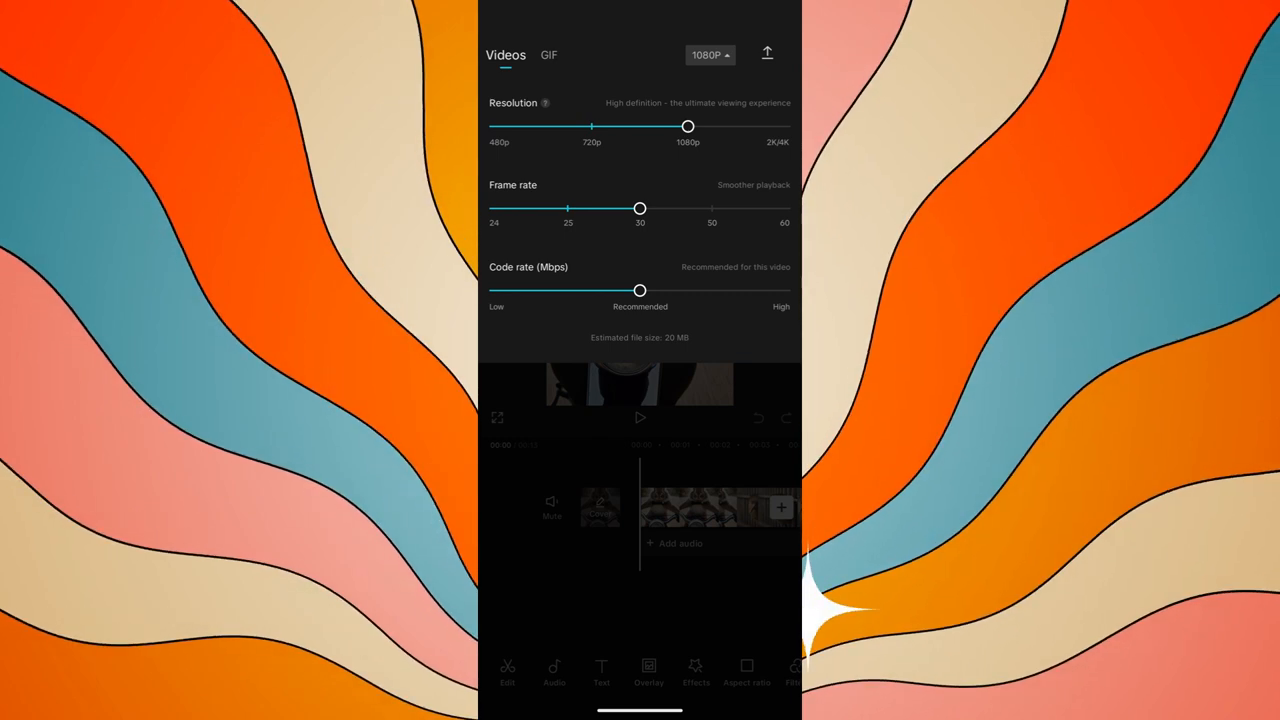
pyautogui.moveTo(640, 208); pyautogui.dragTo(784, 208)
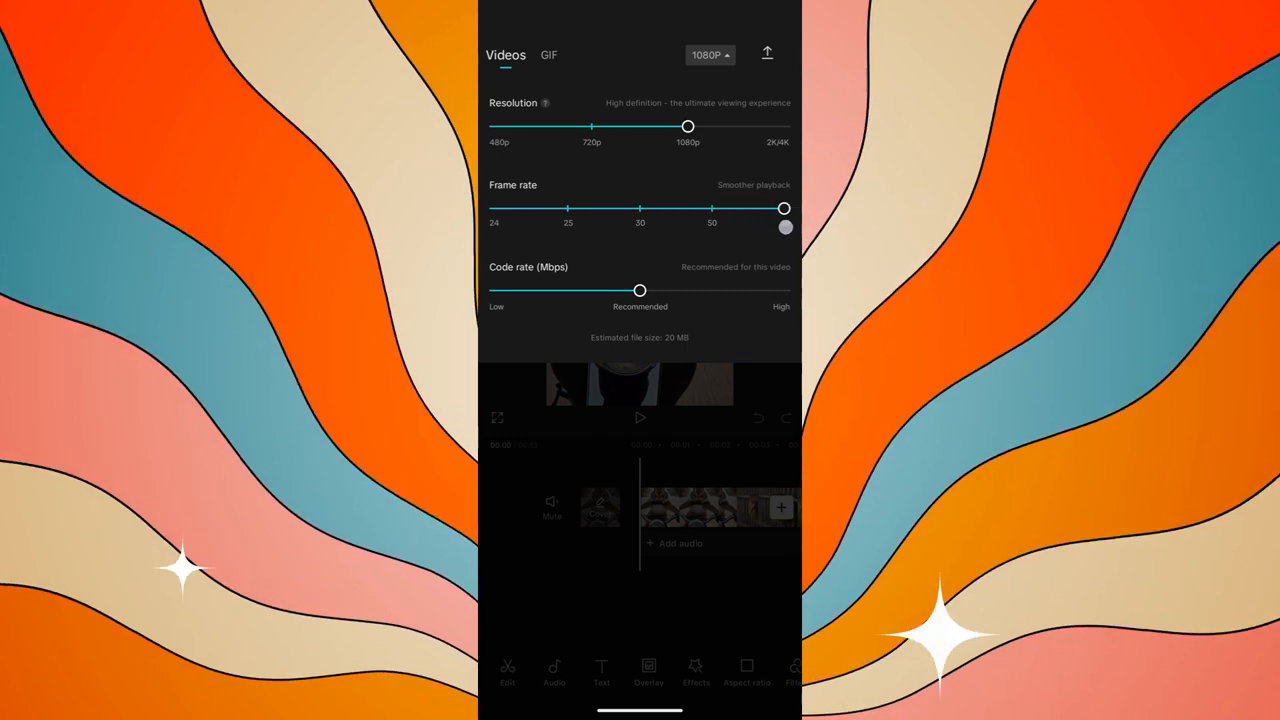
pyautogui.moveTo(688, 126); pyautogui.dragTo(785, 126)
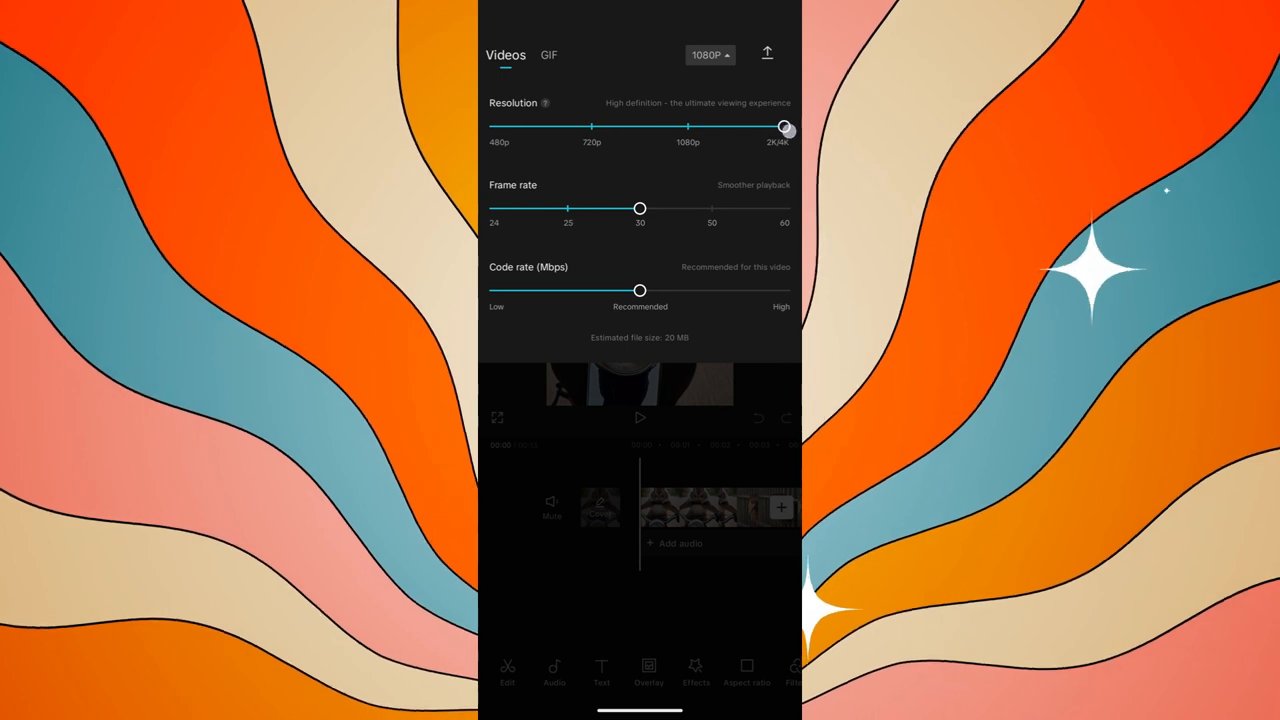
pyautogui.moveTo(787, 128); pyautogui.dragTo(687, 128)
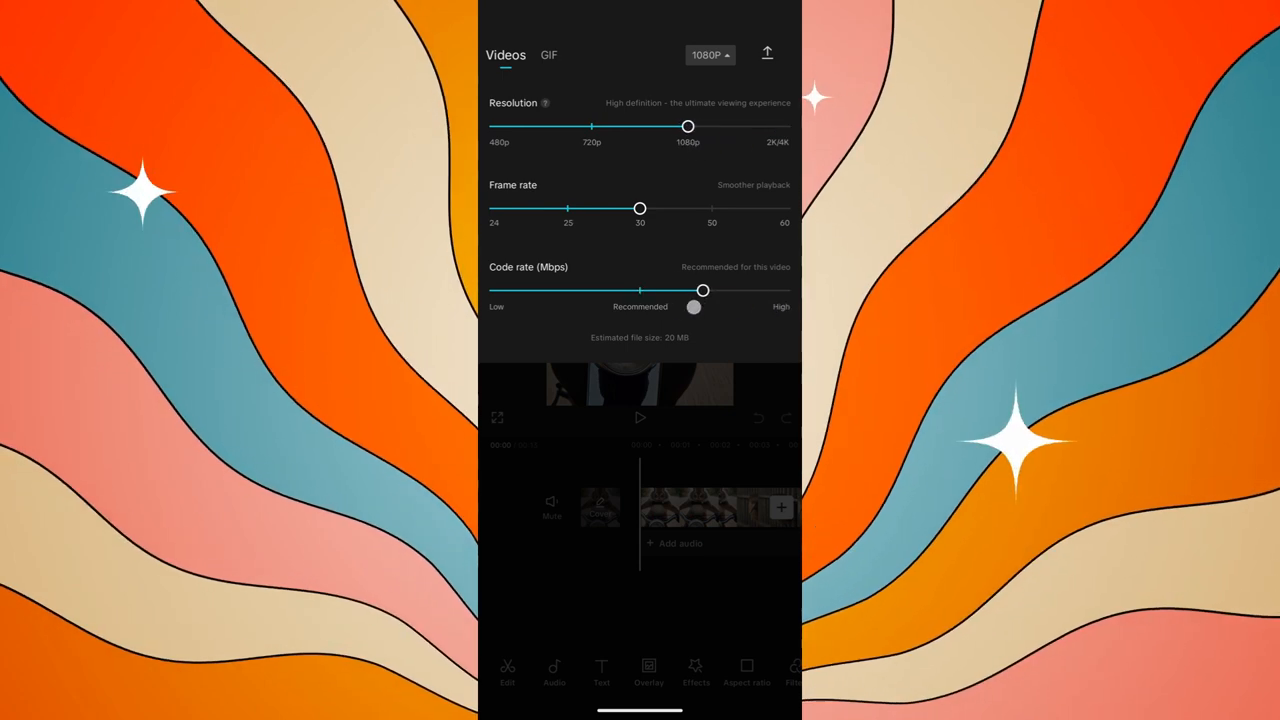
pyautogui.moveTo(703, 290); pyautogui.dragTo(640, 290)
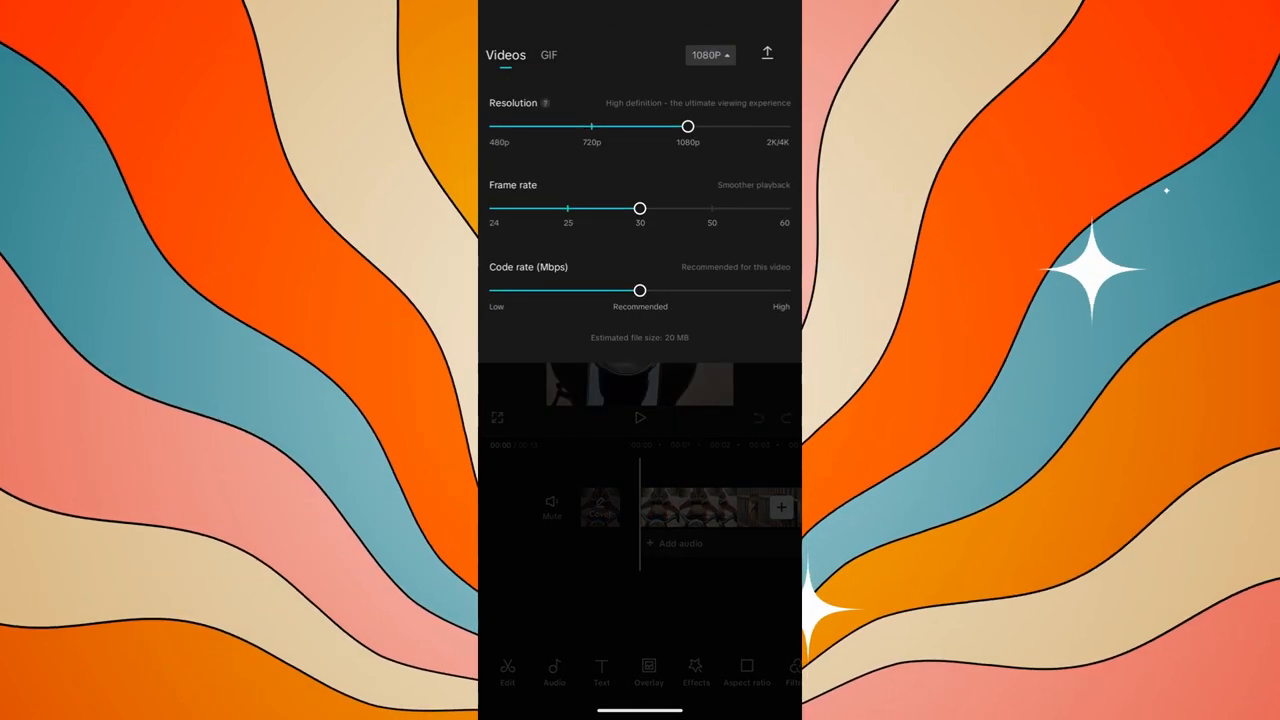
pyautogui.click(766, 54)
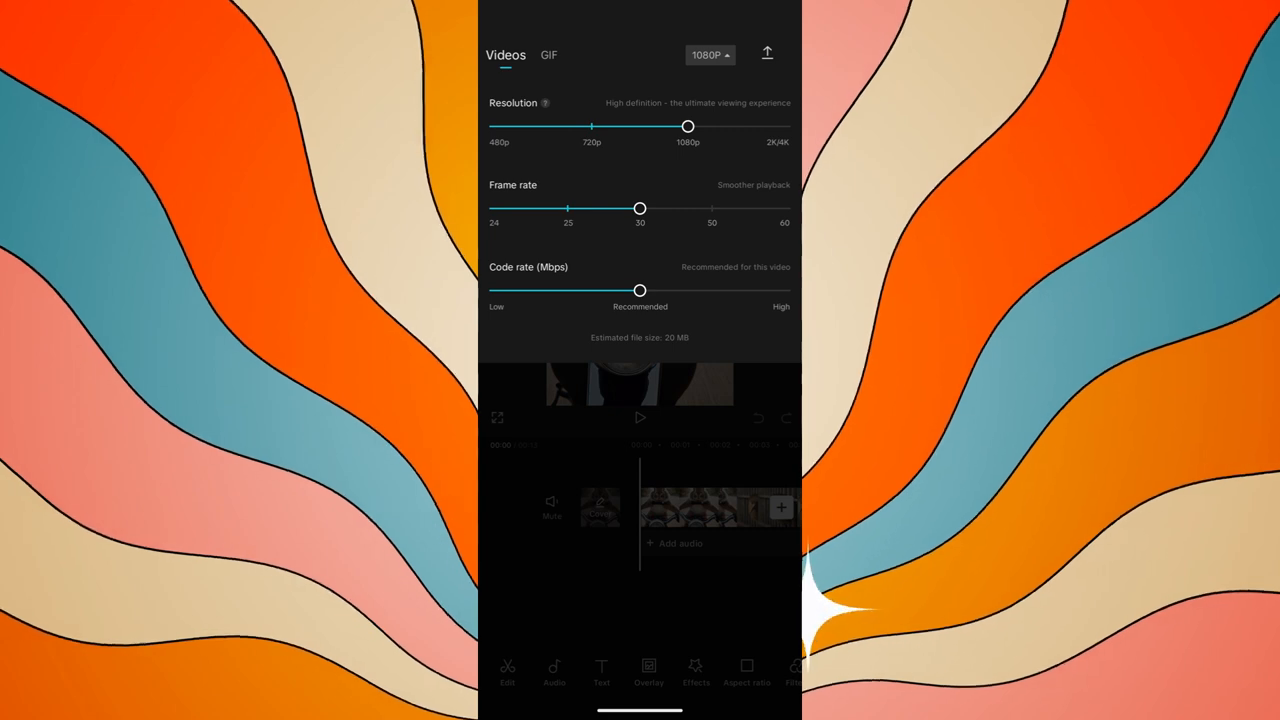
# Export the rabbit video at 1080p and save it to the device gallery.
pyautogui.click(767, 53)
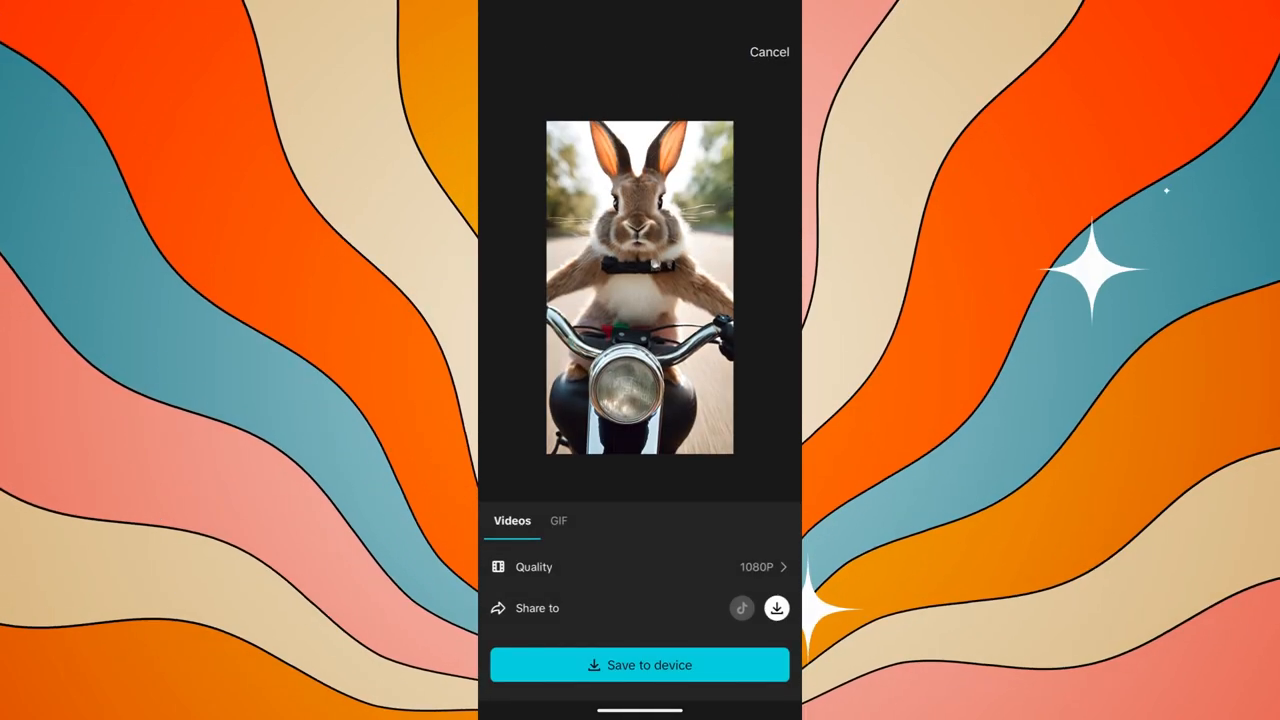
pyautogui.click(639, 665)
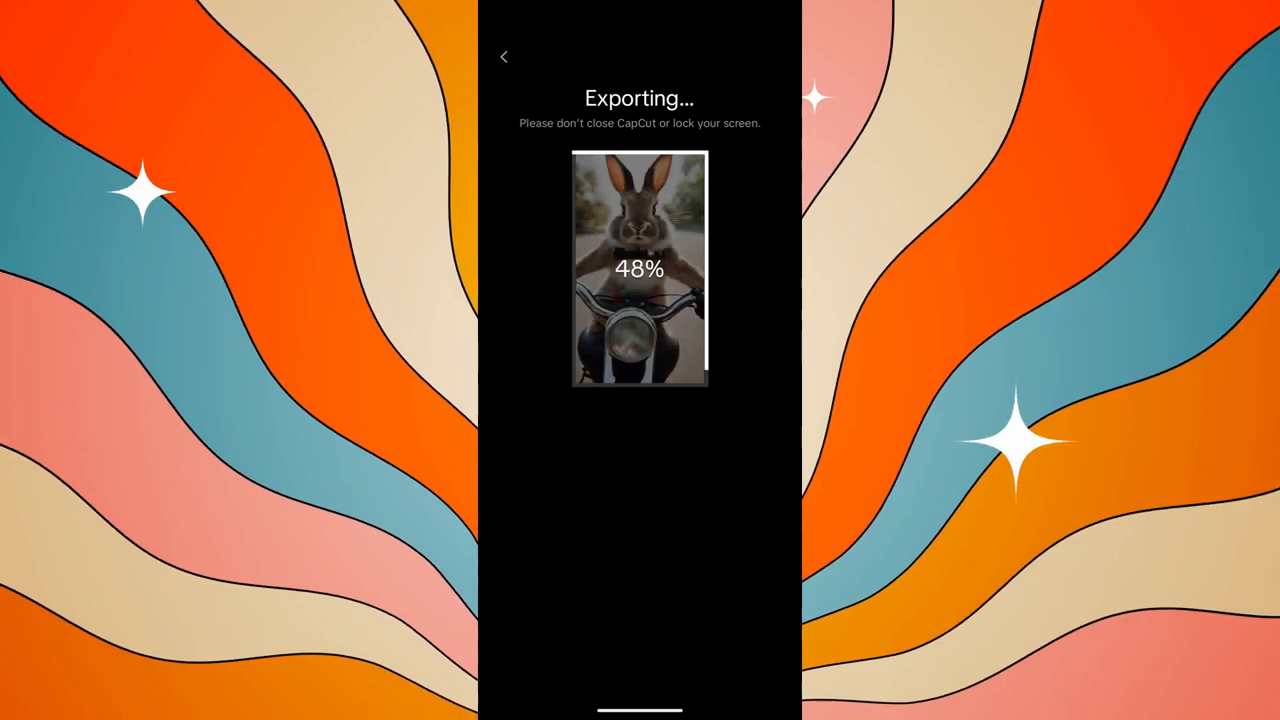